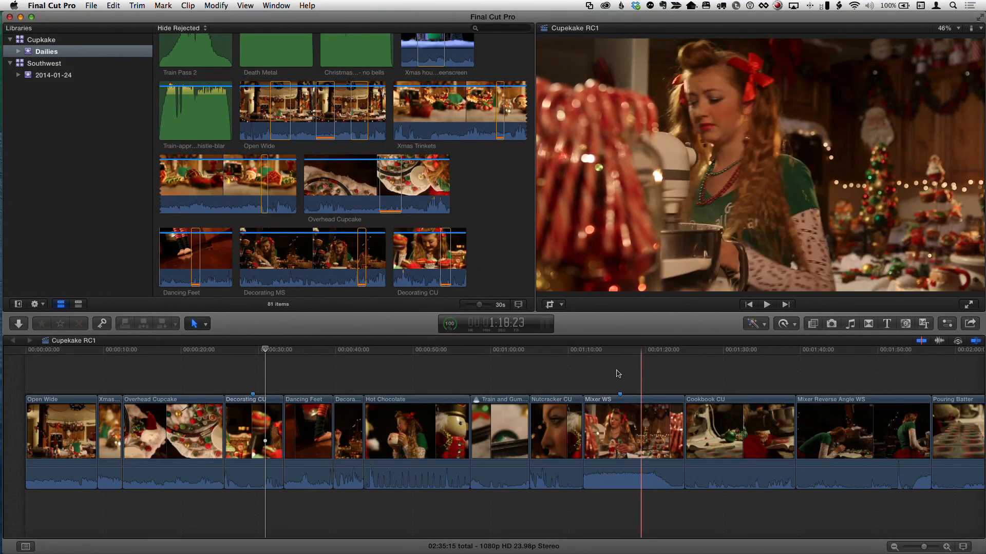
Play through the Mixer WS shot in the Cupcake RC1 timeline to review it.
{"action": "left_click", "coordinate": [487, 368]}
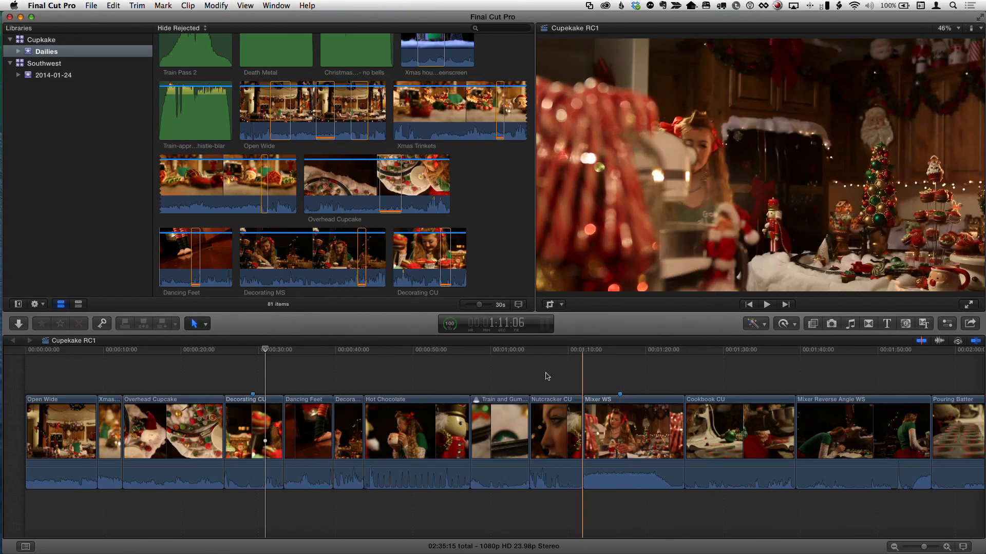
{"action": "left_click", "coordinate": [766, 304]}
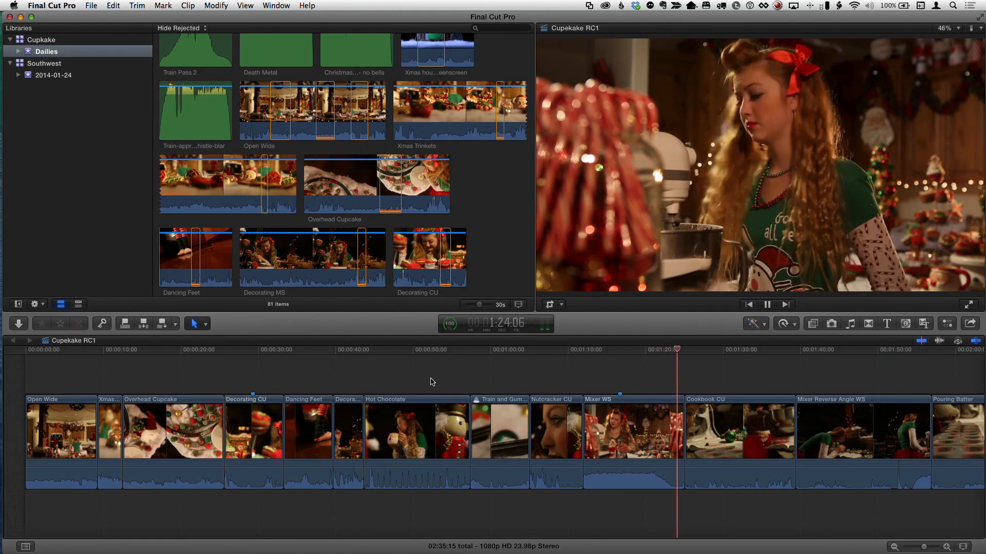
{"action": "left_click", "coordinate": [768, 304]}
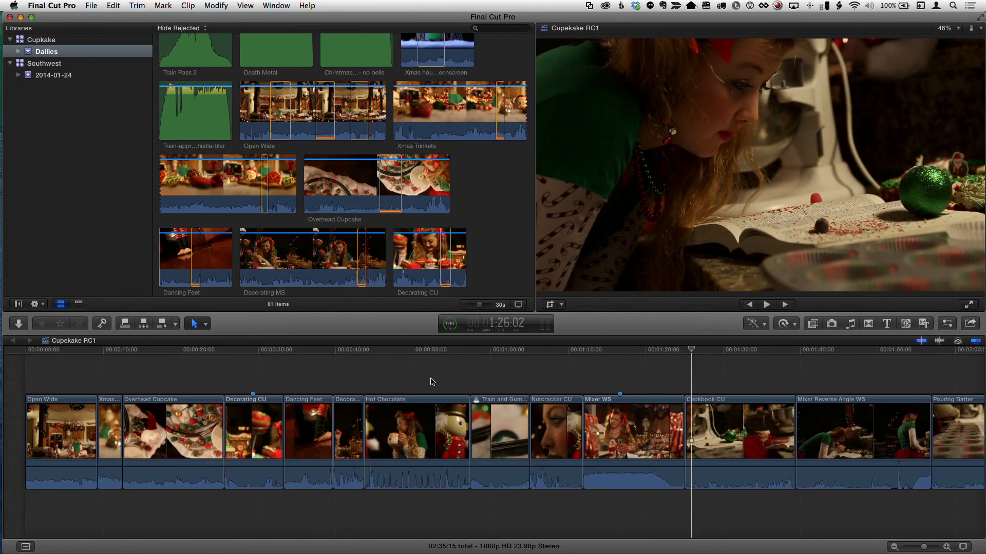
{"action": "left_click", "coordinate": [564, 390]}
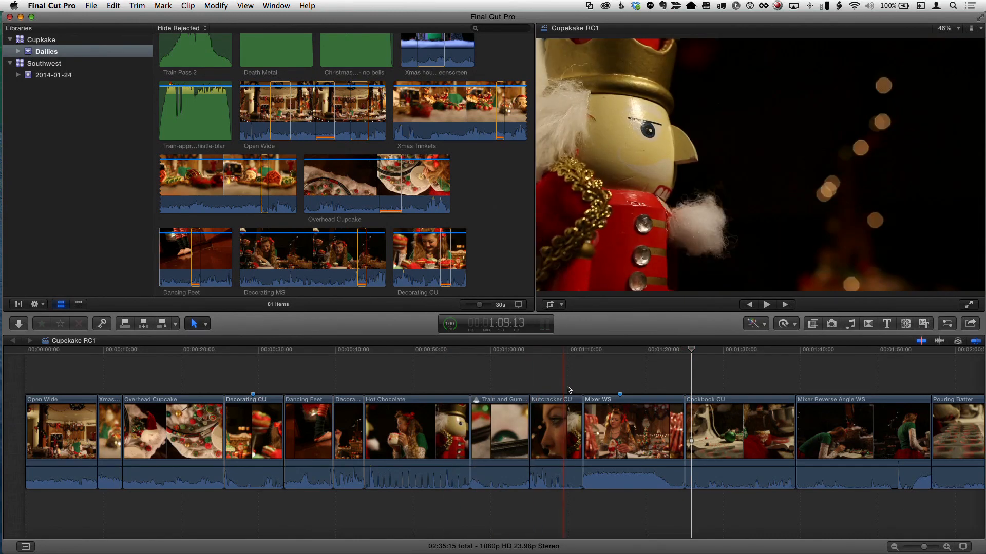
{"action": "left_click", "coordinate": [643, 381]}
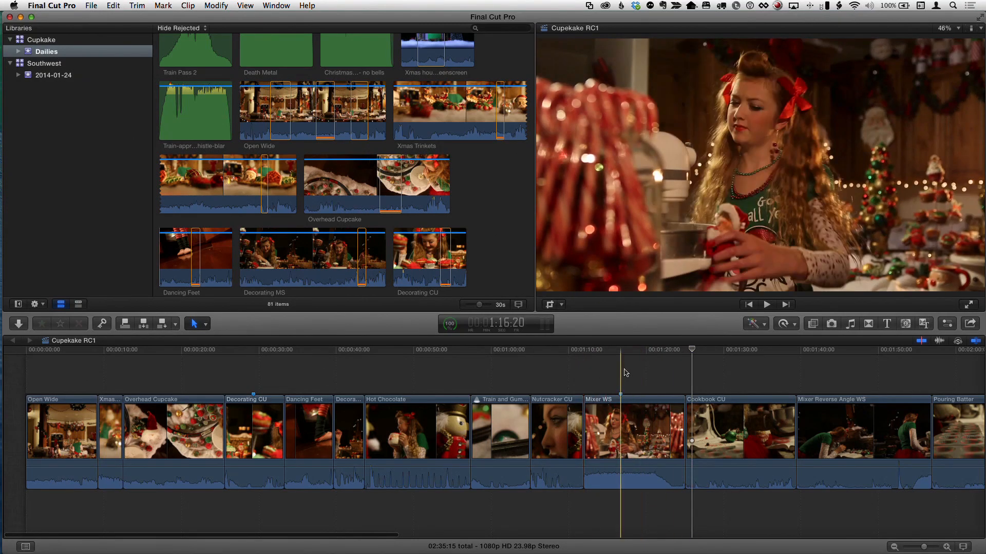
Select the Mixer WS clip and bring up the Clip menu's Audition commands.
{"action": "left_click", "coordinate": [626, 349]}
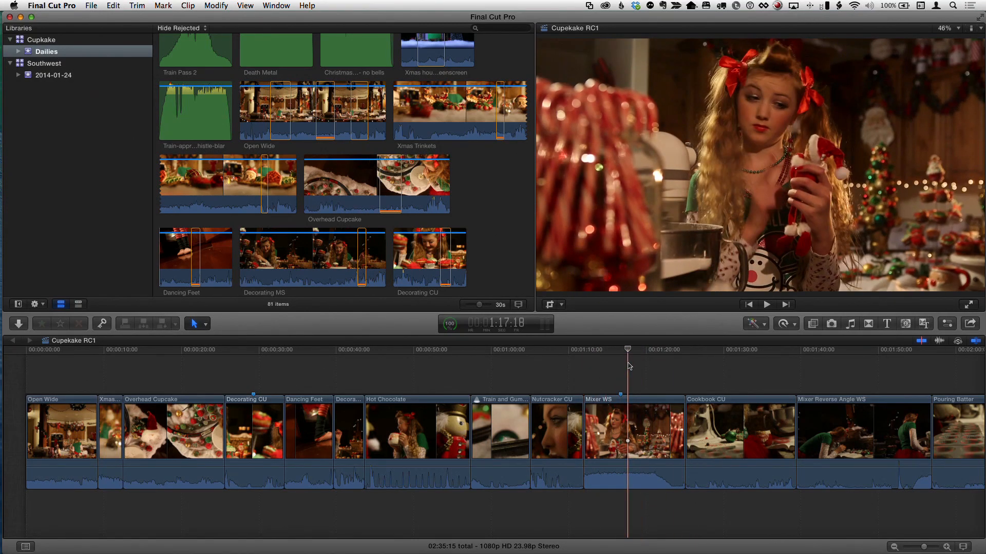
{"action": "left_click", "coordinate": [643, 350]}
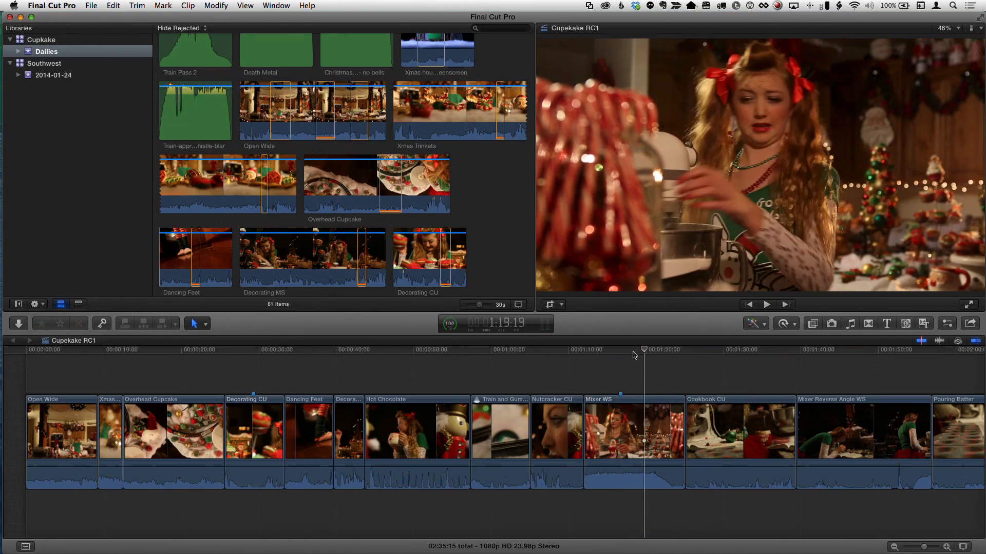
{"action": "left_click", "coordinate": [634, 440]}
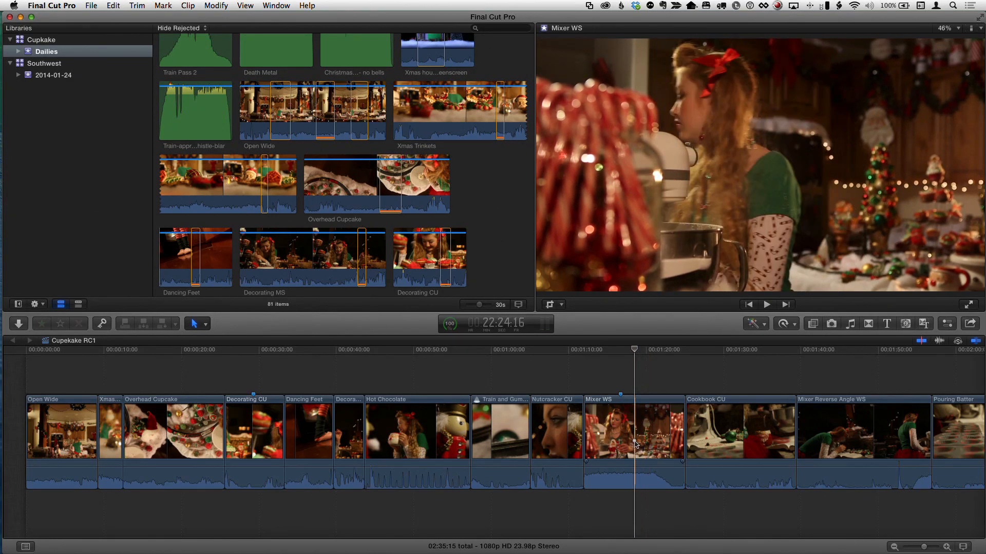
{"action": "left_click", "coordinate": [601, 364]}
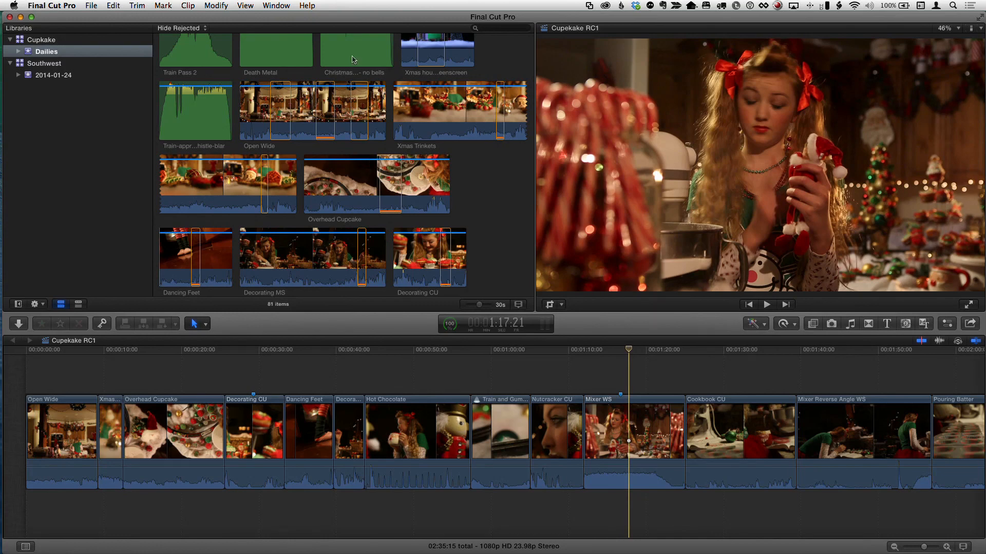
{"action": "mouse_move", "coordinate": [189, 6]}
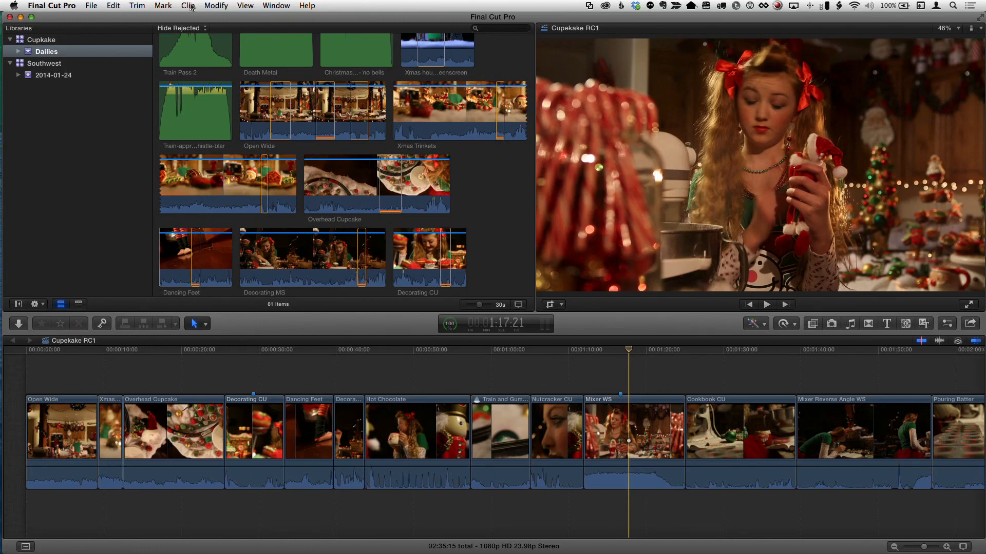
{"action": "left_click", "coordinate": [187, 5]}
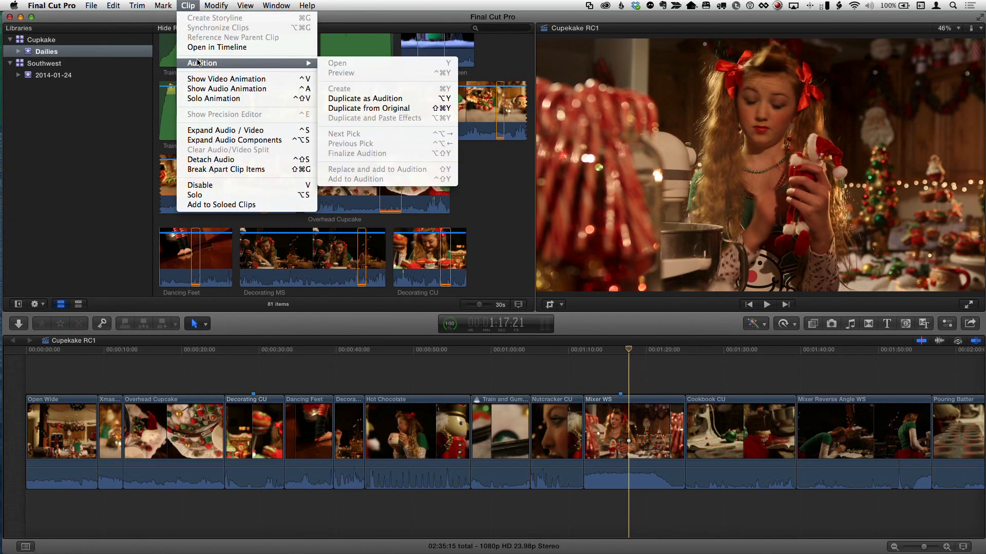
{"action": "mouse_move", "coordinate": [332, 83]}
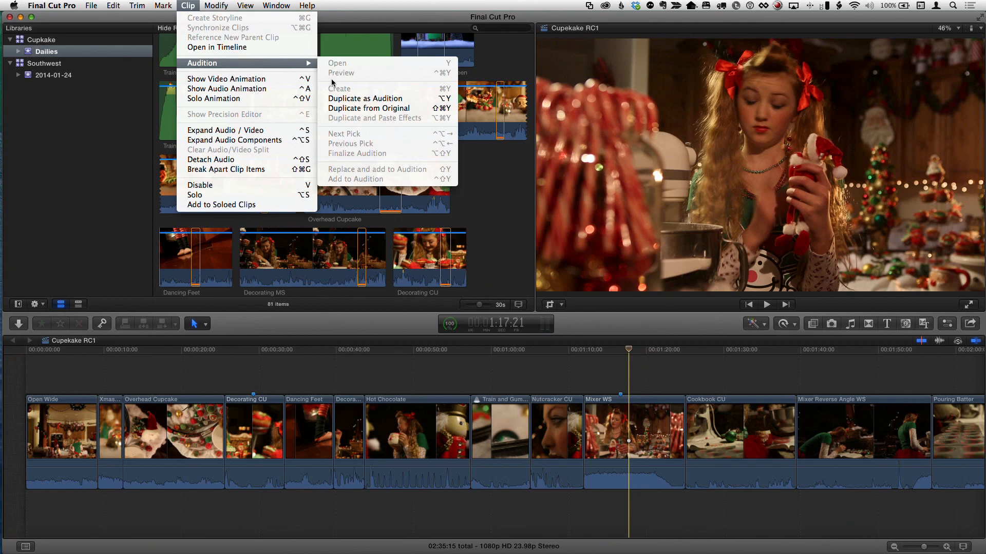
{"action": "mouse_move", "coordinate": [364, 98]}
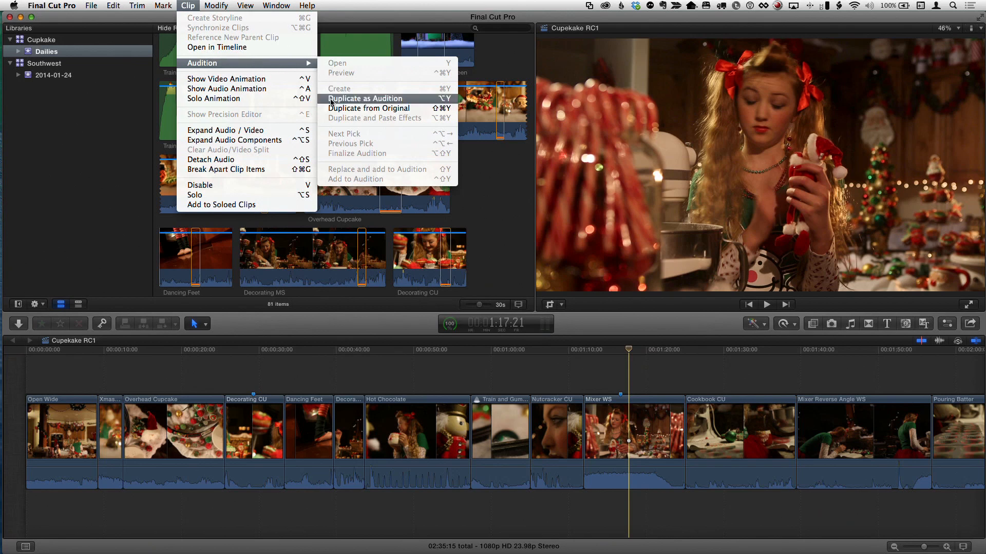